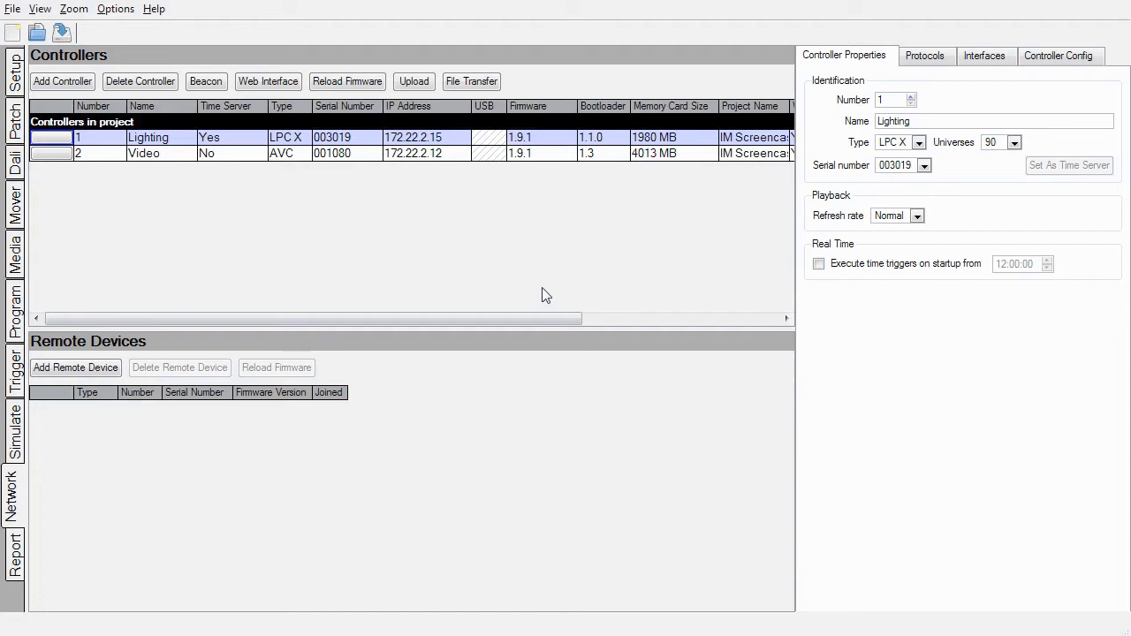
Save snapshots of the Lighting and Video controller projects into the IM folder.
click(12, 9)
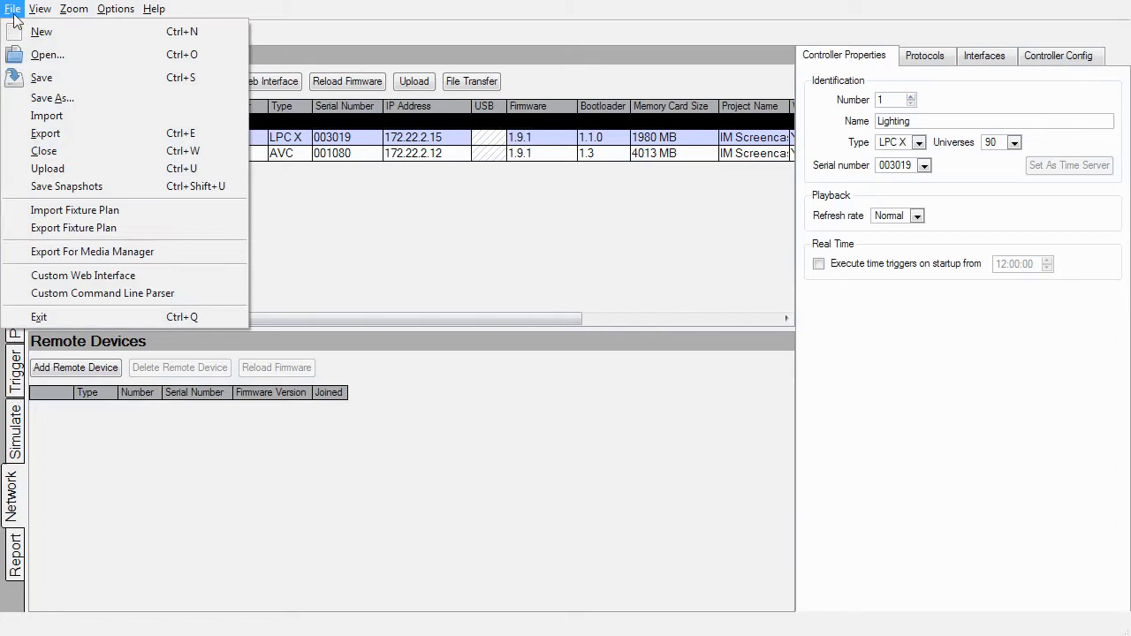
click(66, 186)
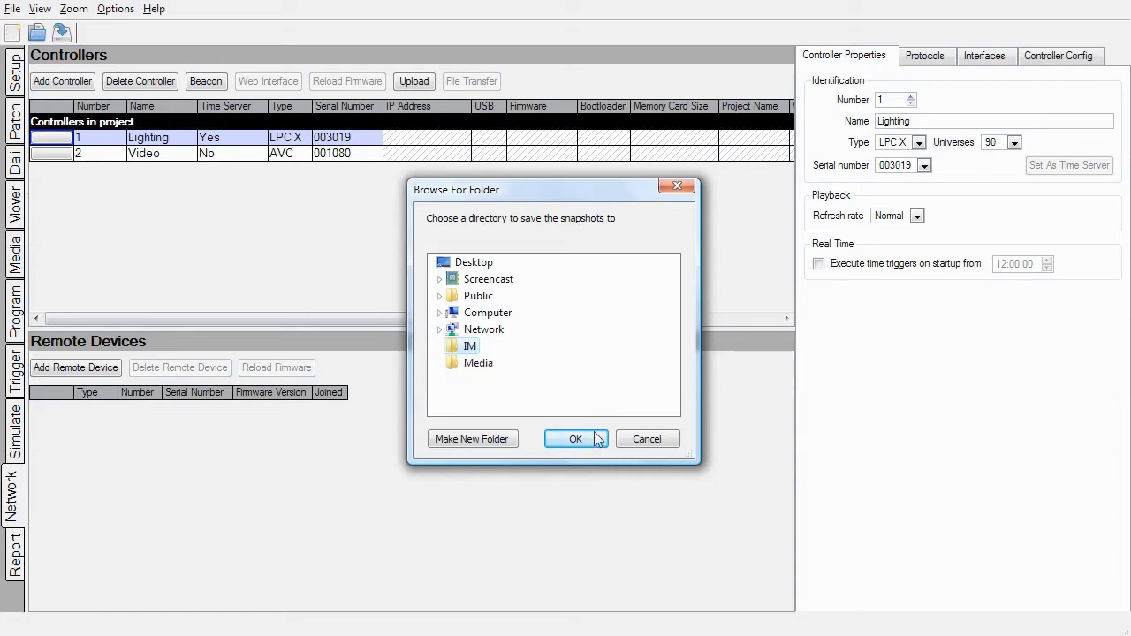
click(576, 439)
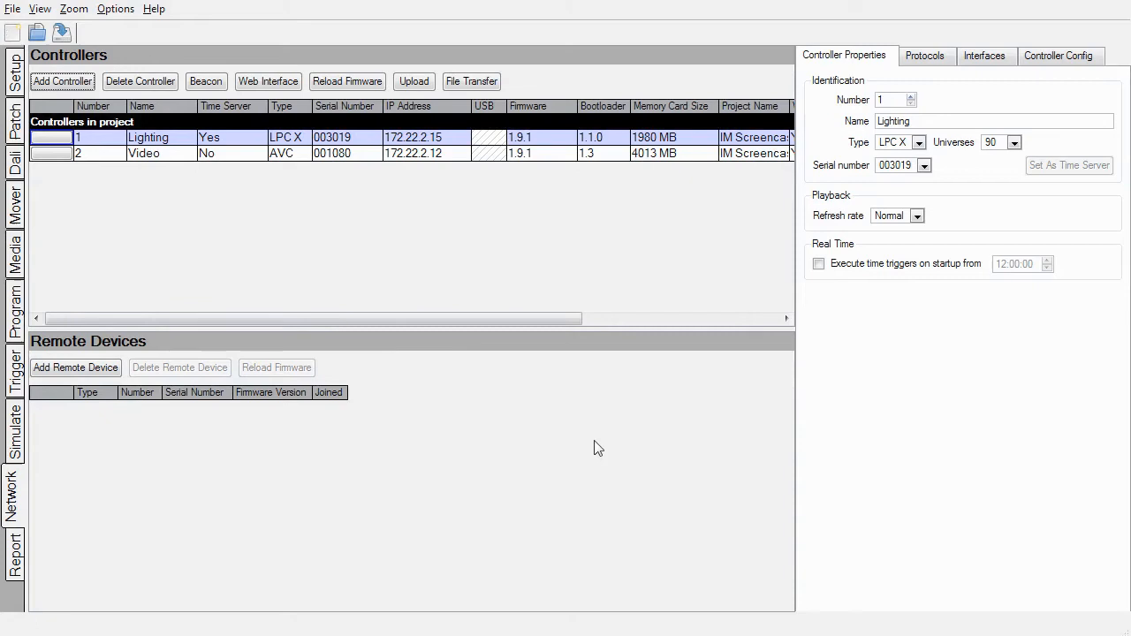
click(471, 82)
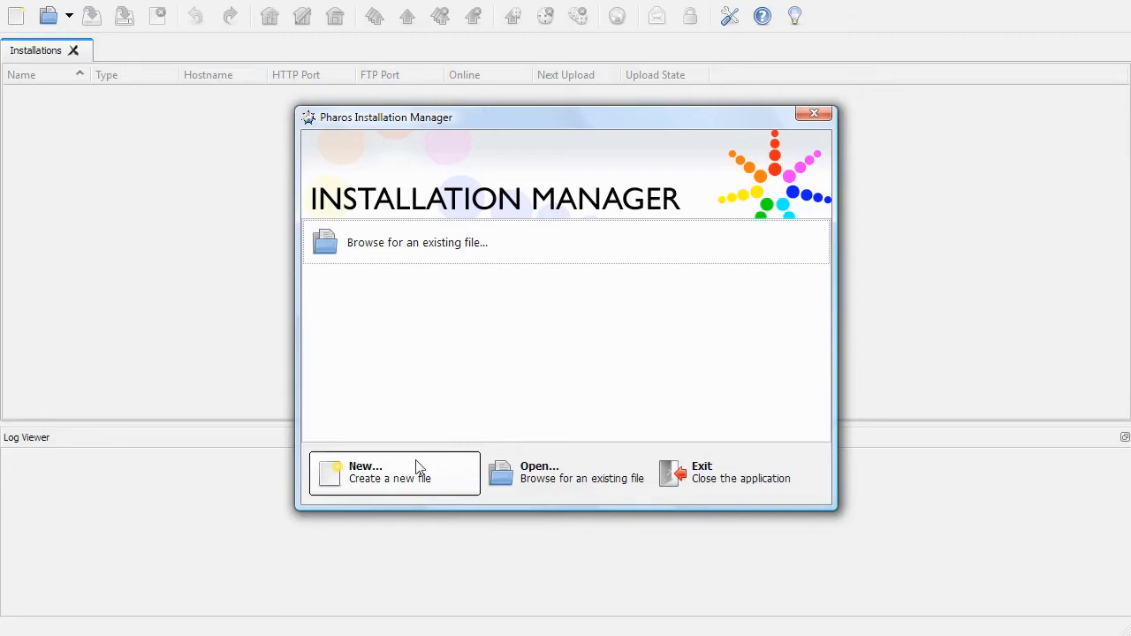
Start a new installation with a template named London Store and an LPC X first controller.
click(389, 472)
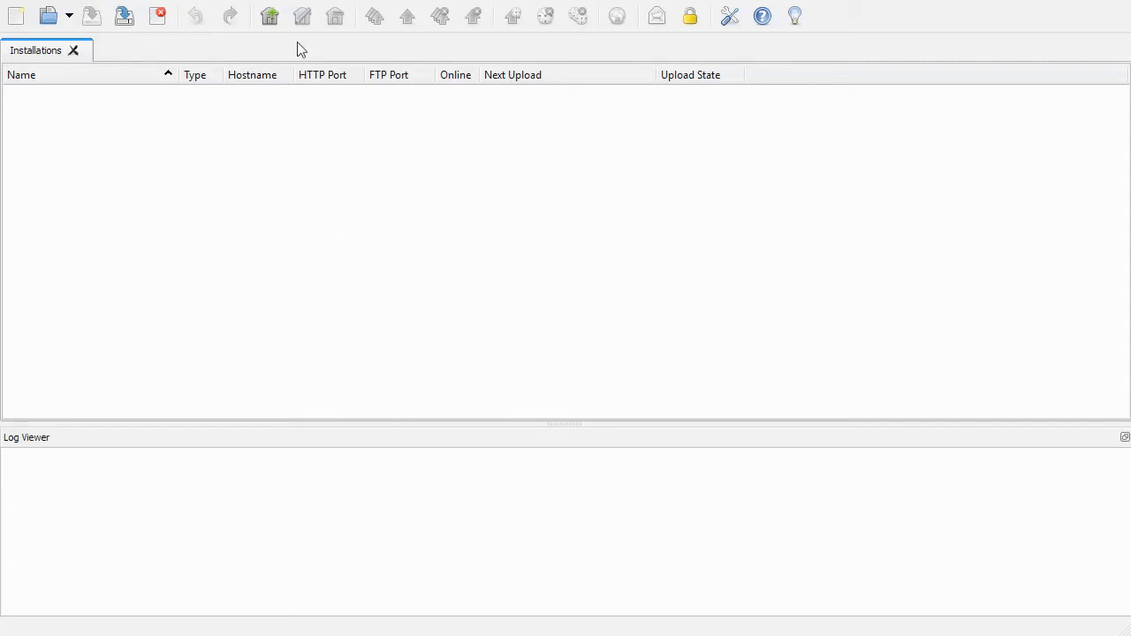
click(269, 16)
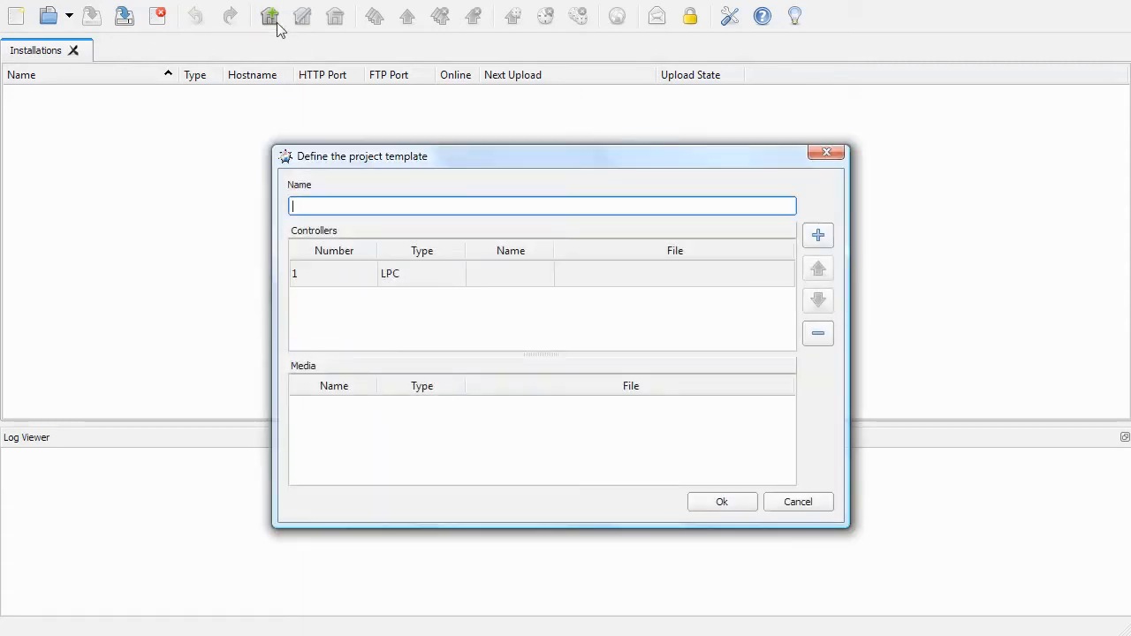
text(Lond)
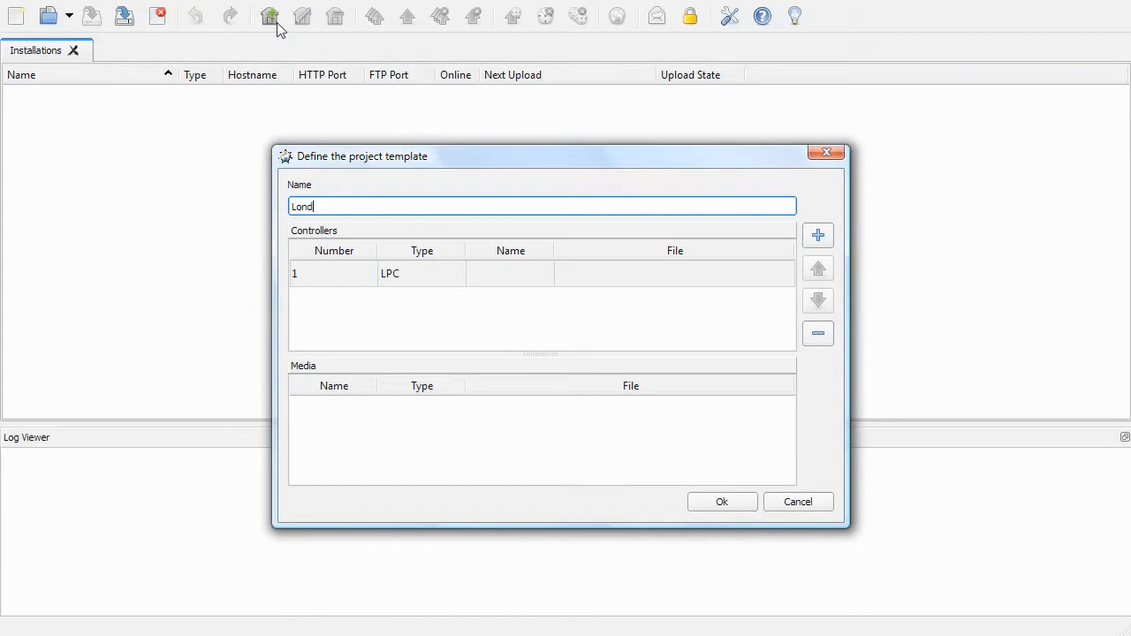
text(on Store)
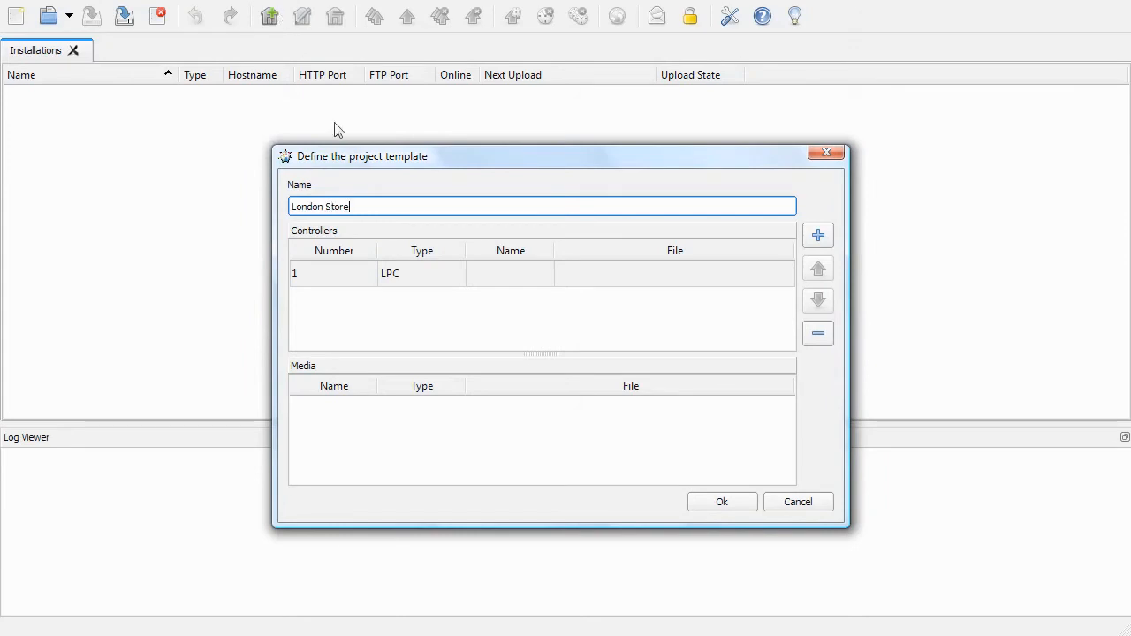
click(421, 273)
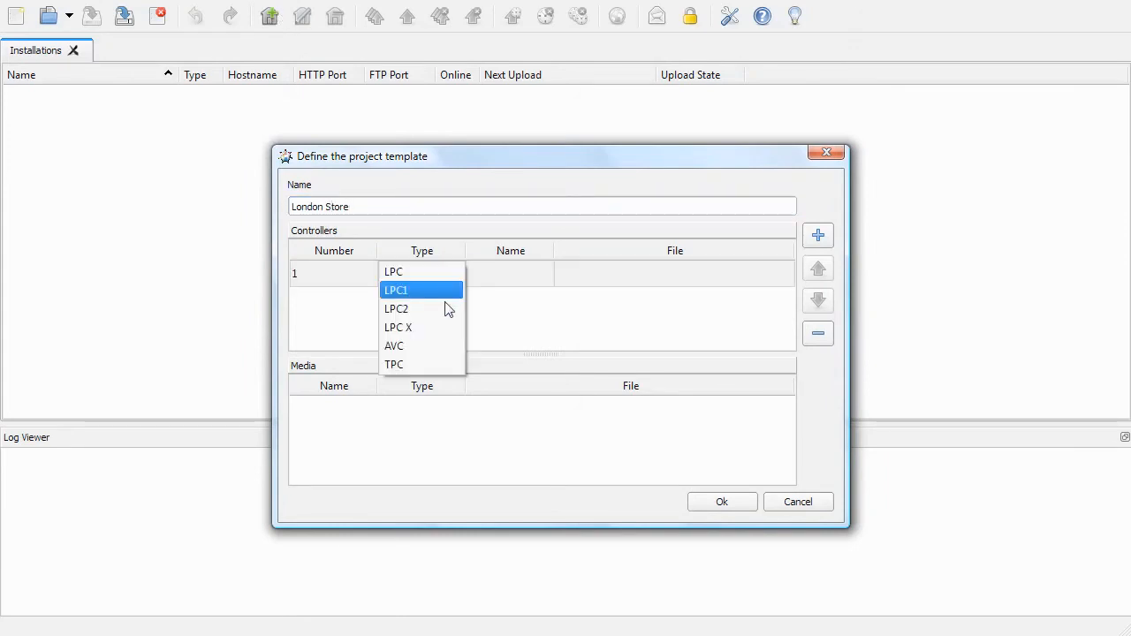
click(398, 327)
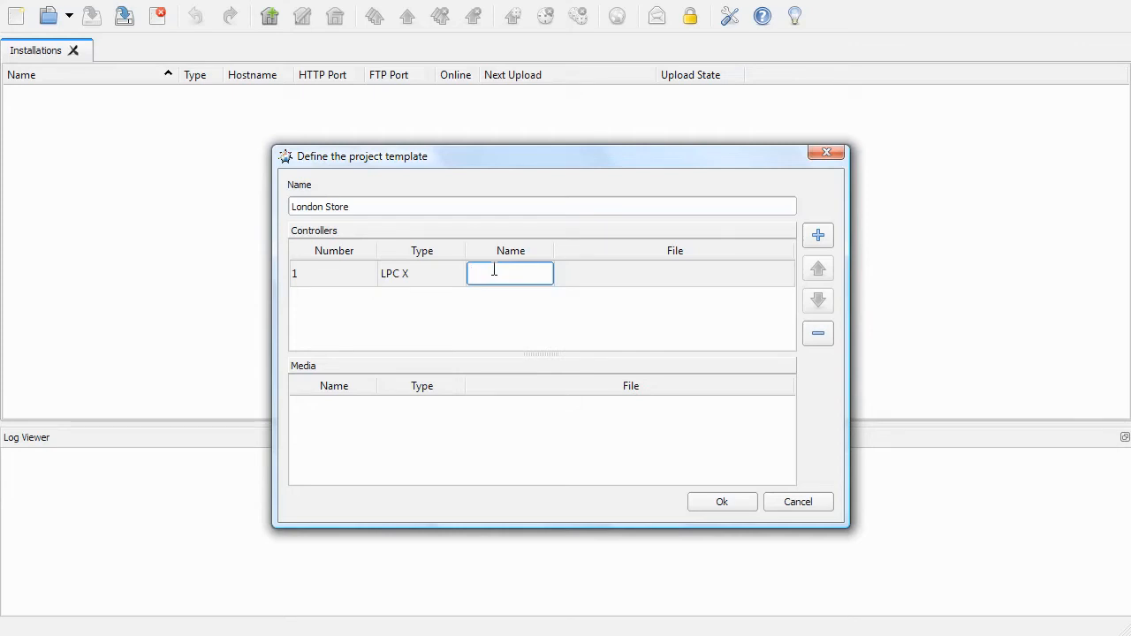
Name it Lighting with IM Screencast.003019.wrn, add a Video controller, and confirm the template.
text(Lighting)
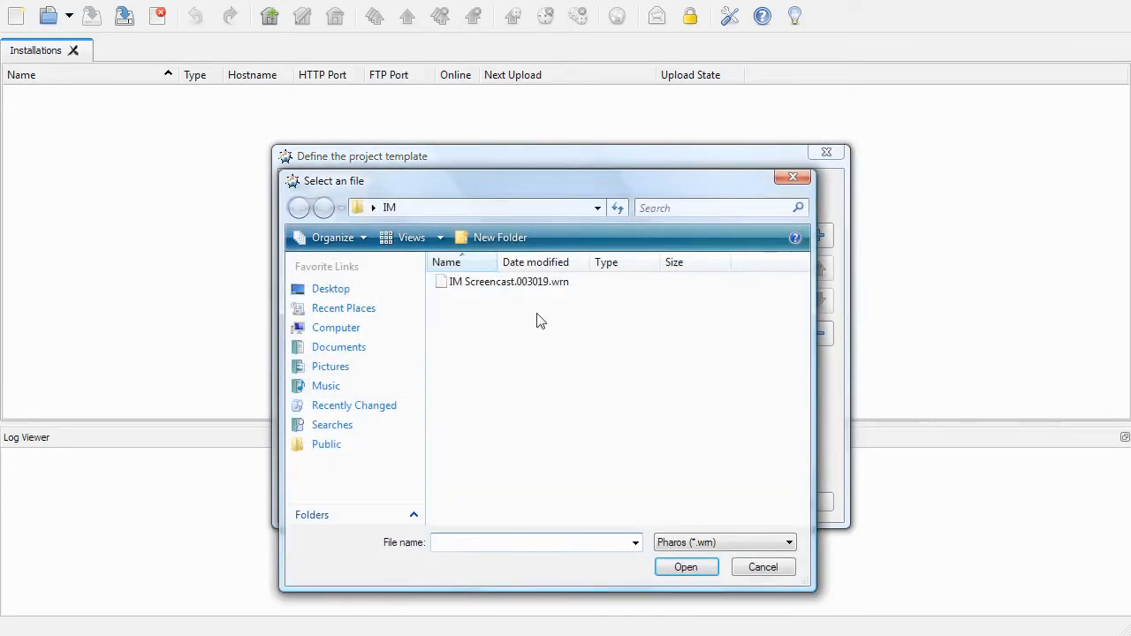
mouse_move(509, 281)
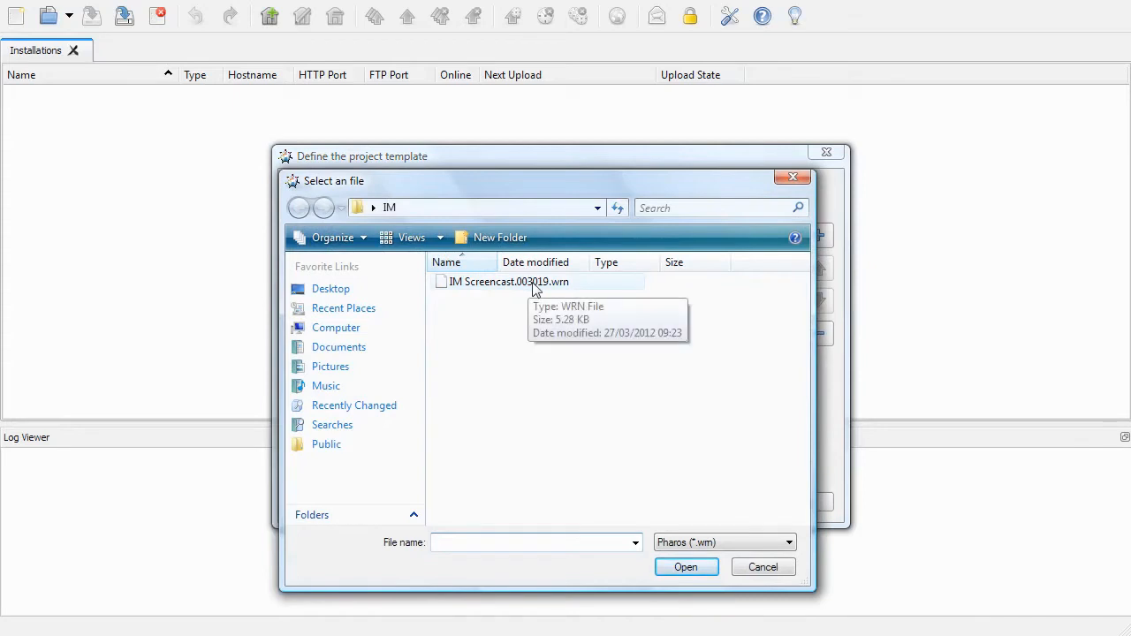
click(685, 566)
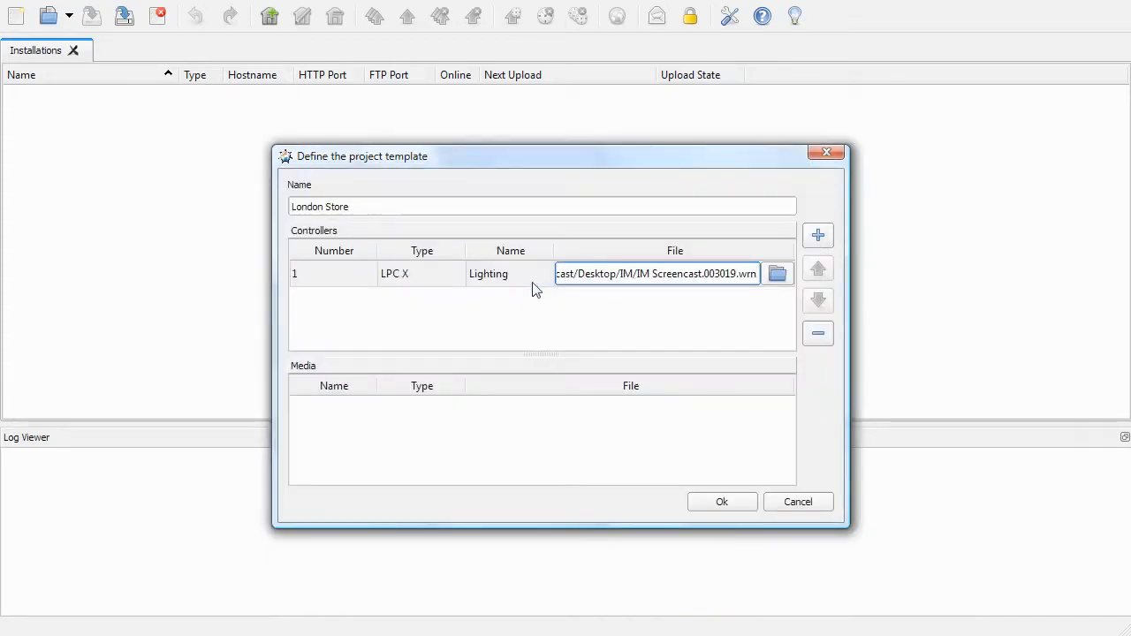
click(816, 234)
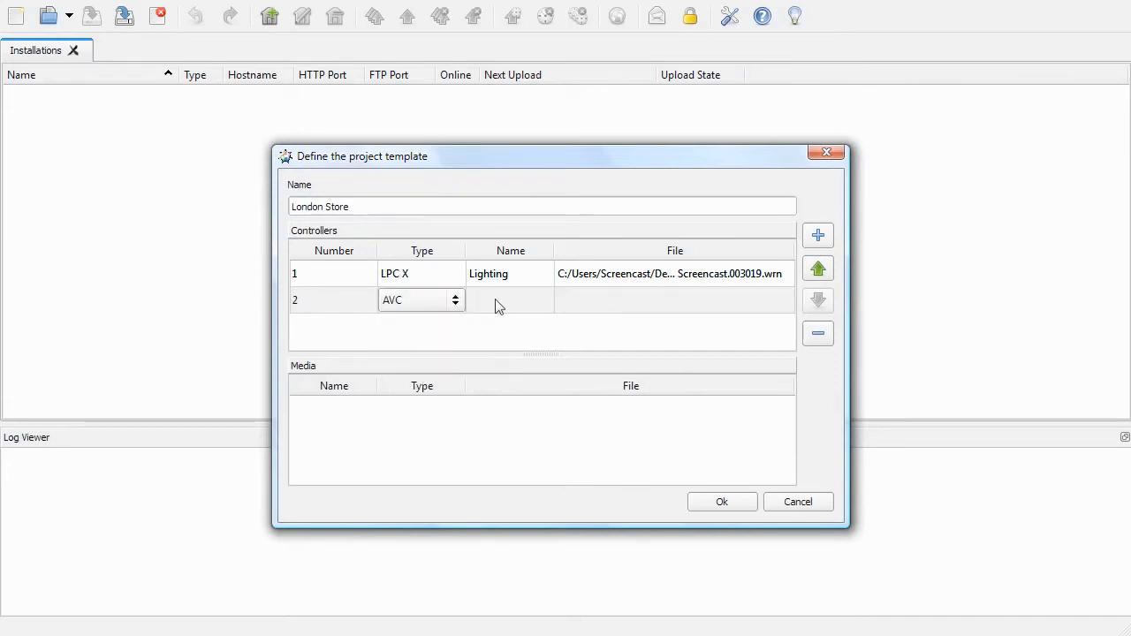
text(Video)
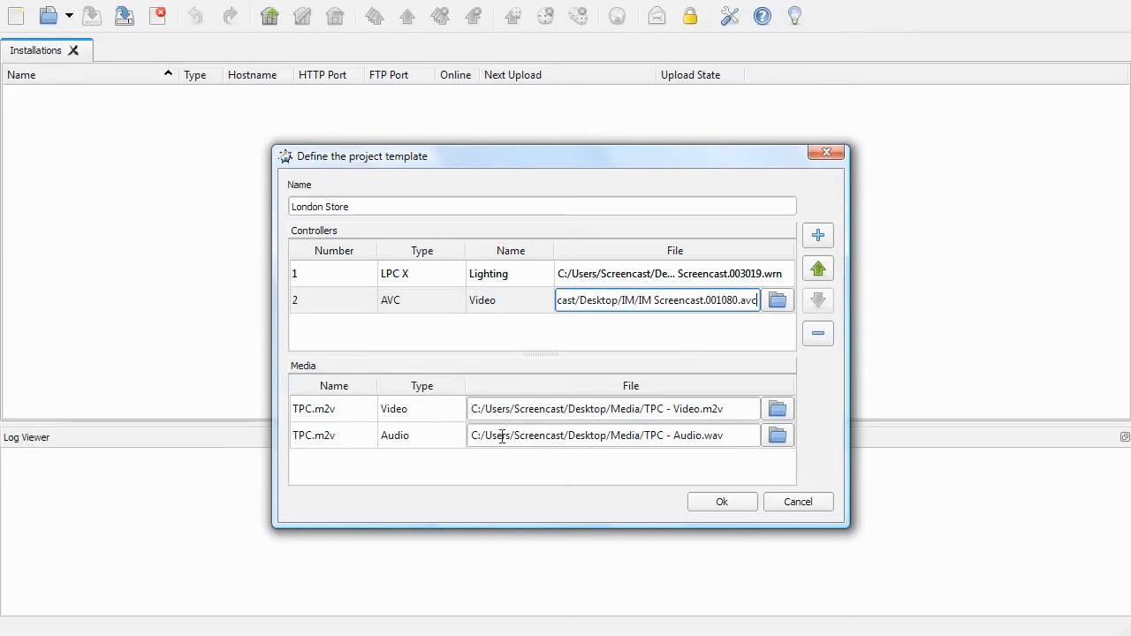
mouse_move(615, 485)
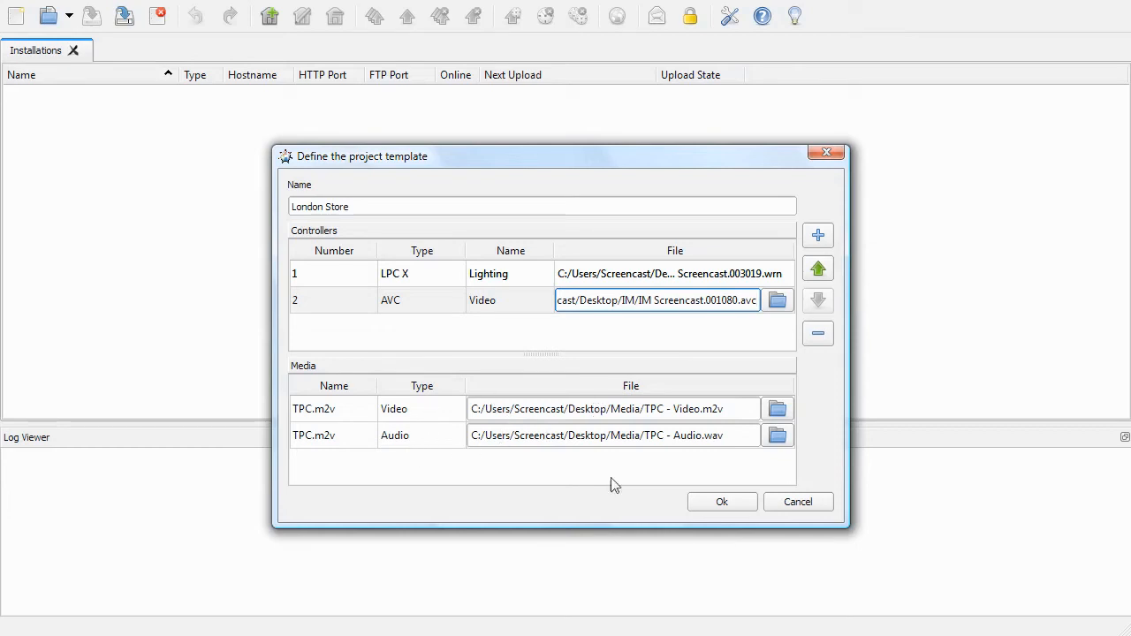
click(722, 501)
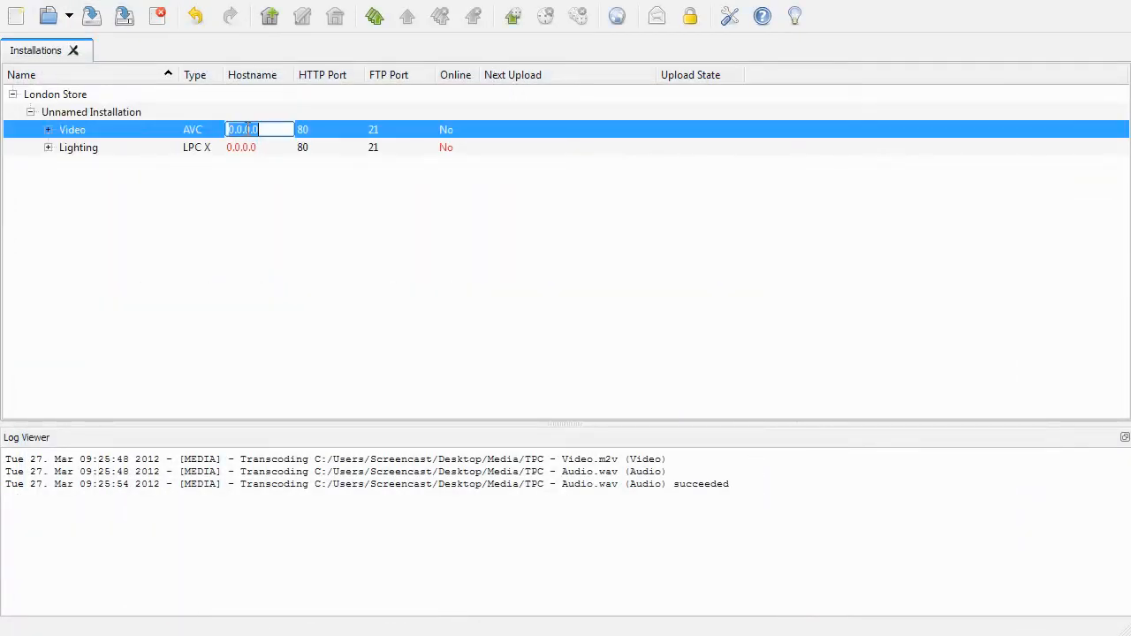
Set the Video hostname to 172.22.2.12 and the Lighting hostname to 172.22.2.15.
text(172.22.2)
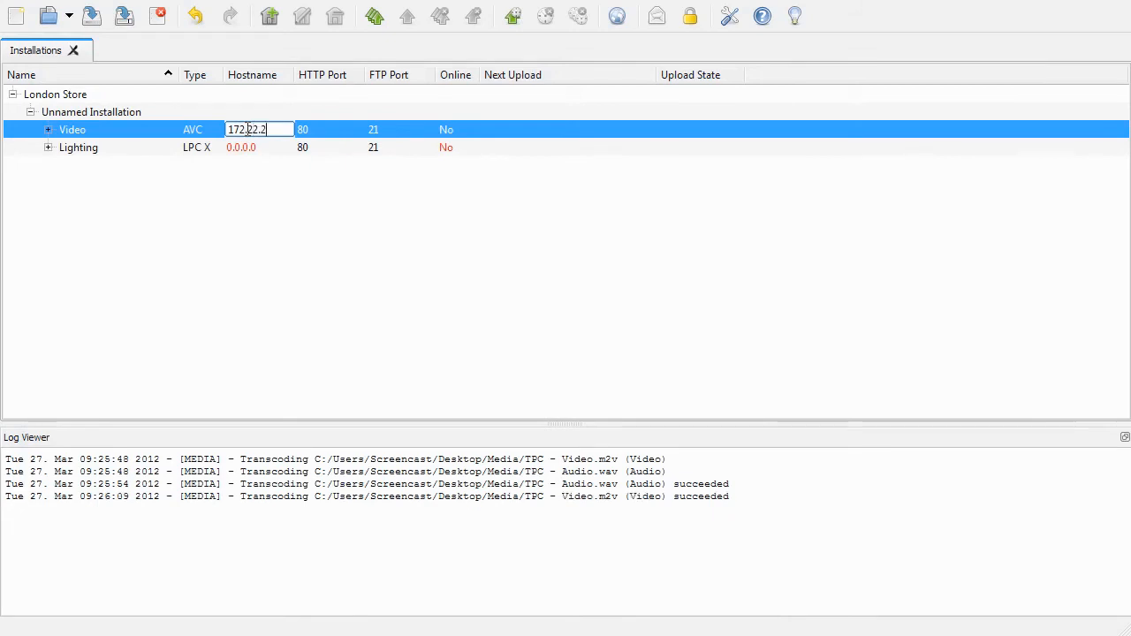
click(251, 147)
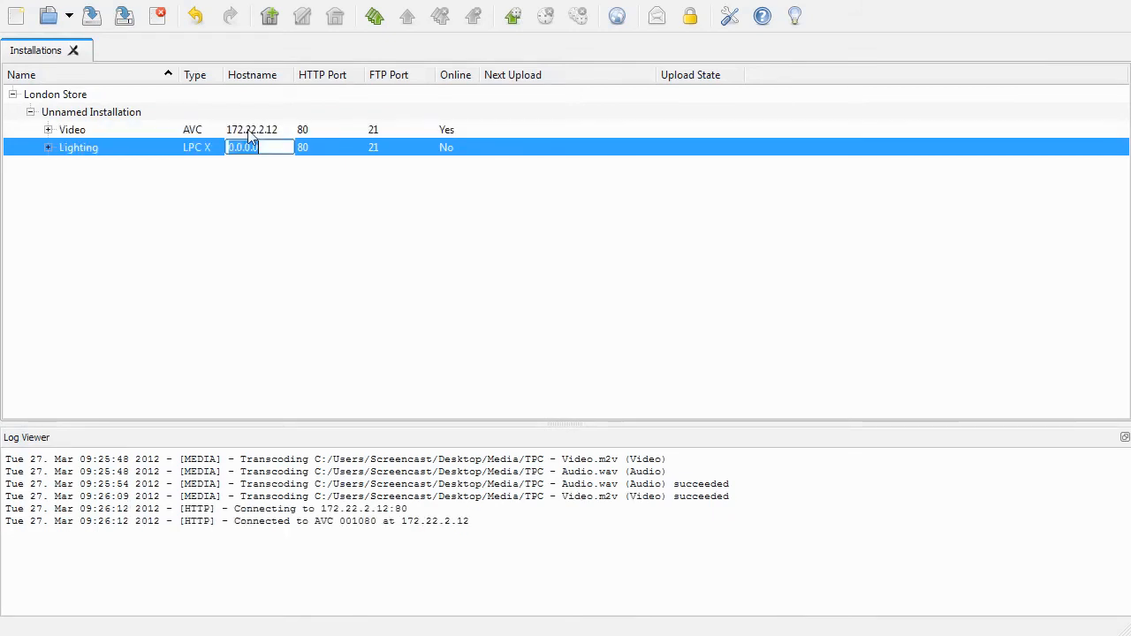
text(172.22.2.15)
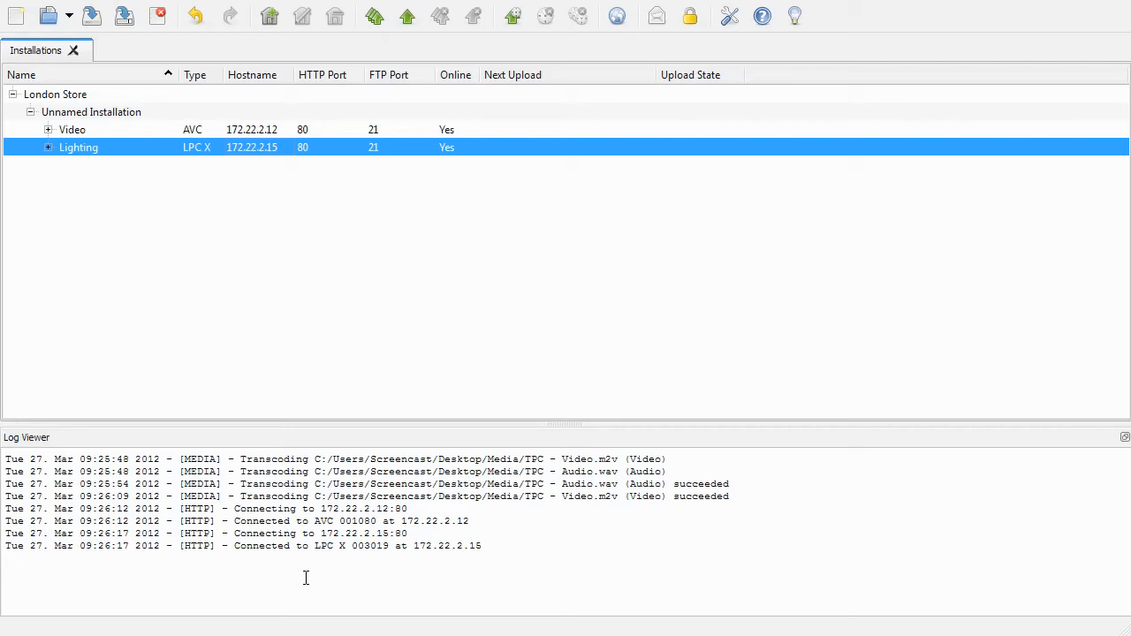
mouse_move(246, 349)
text(L)
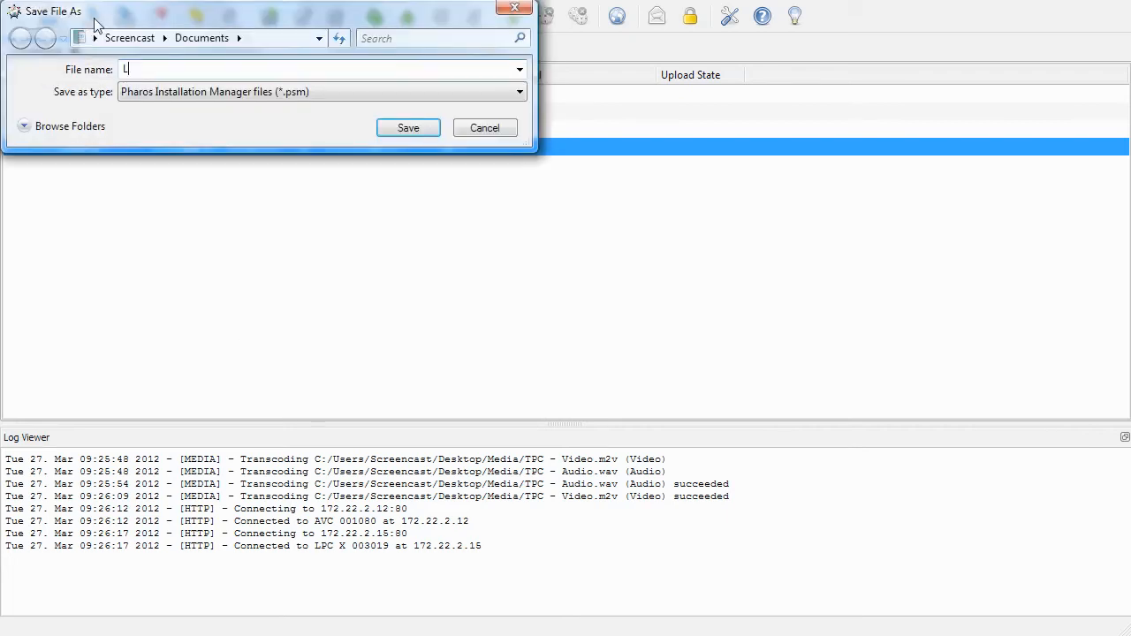
Save the installation file under the name London Store.
text(ondon S)
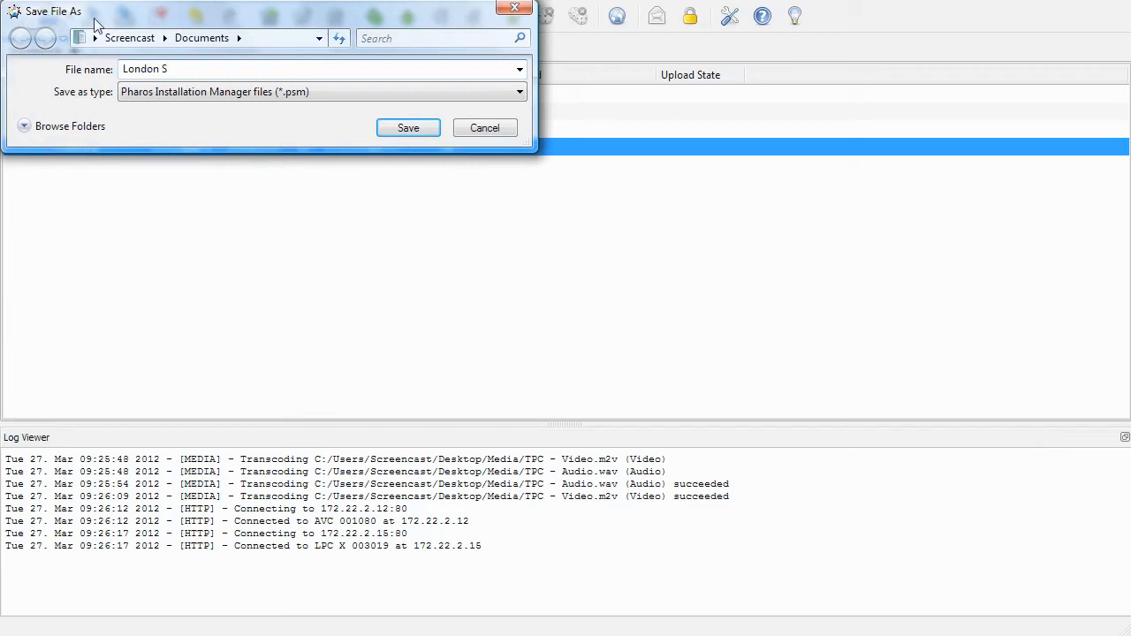
click(407, 128)
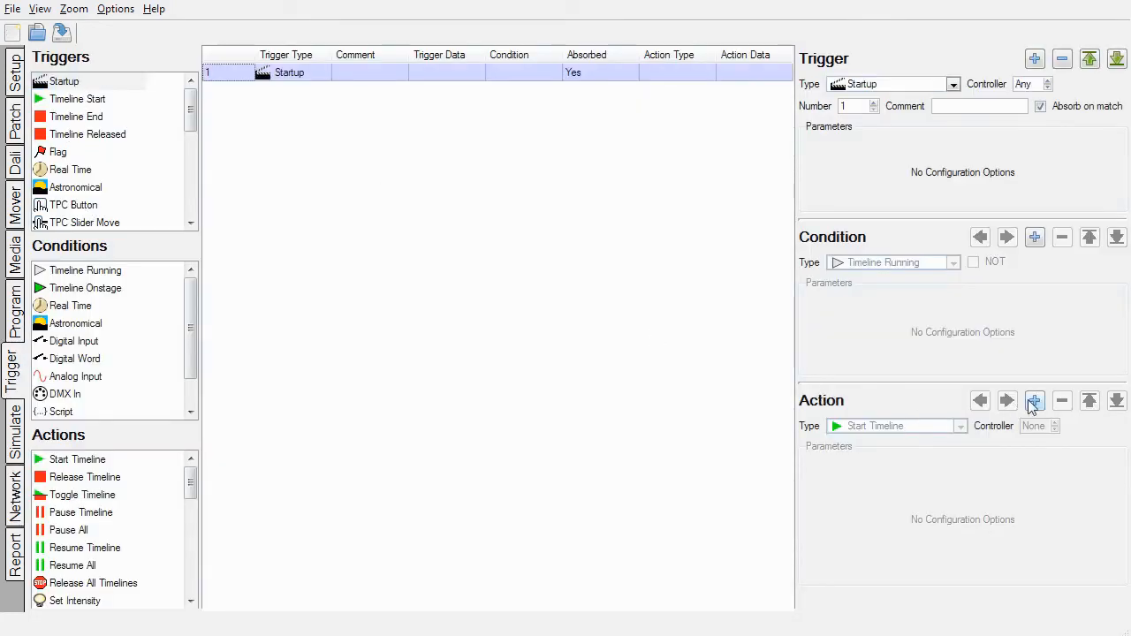
Add a Start Timeline 1: Startup action to the Startup trigger and overwrite the snapshots.
click(1034, 401)
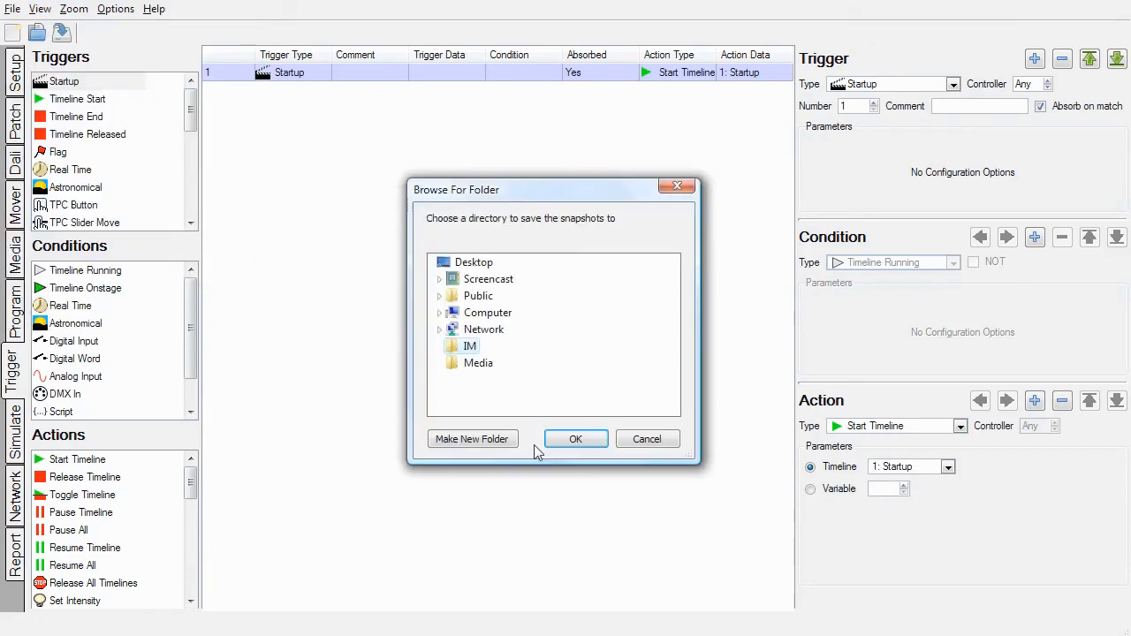
click(576, 439)
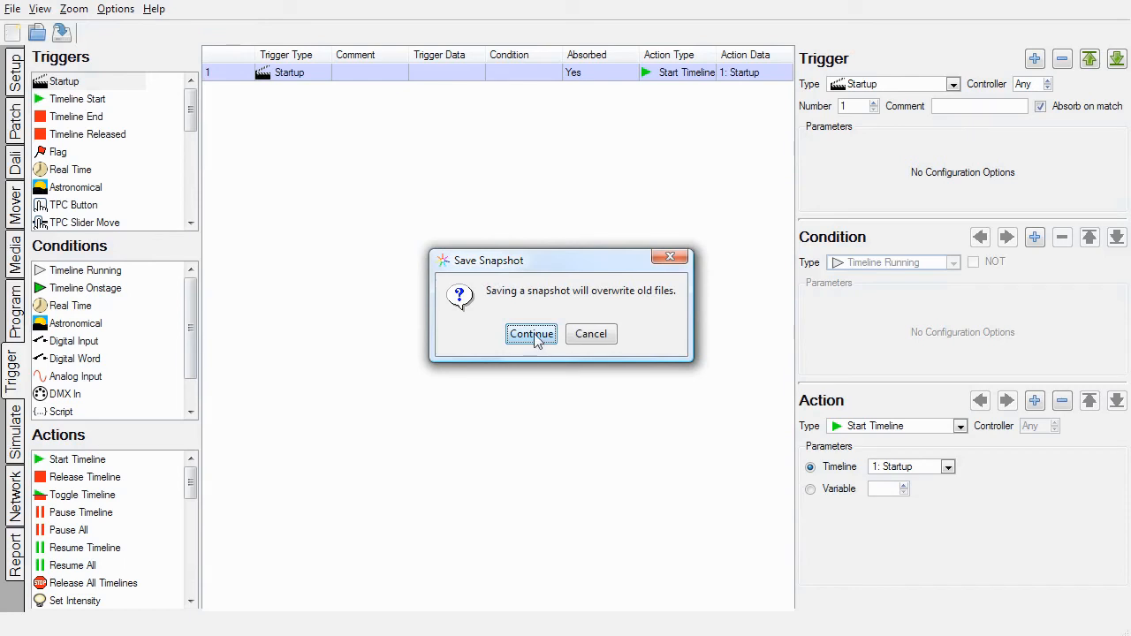
click(531, 334)
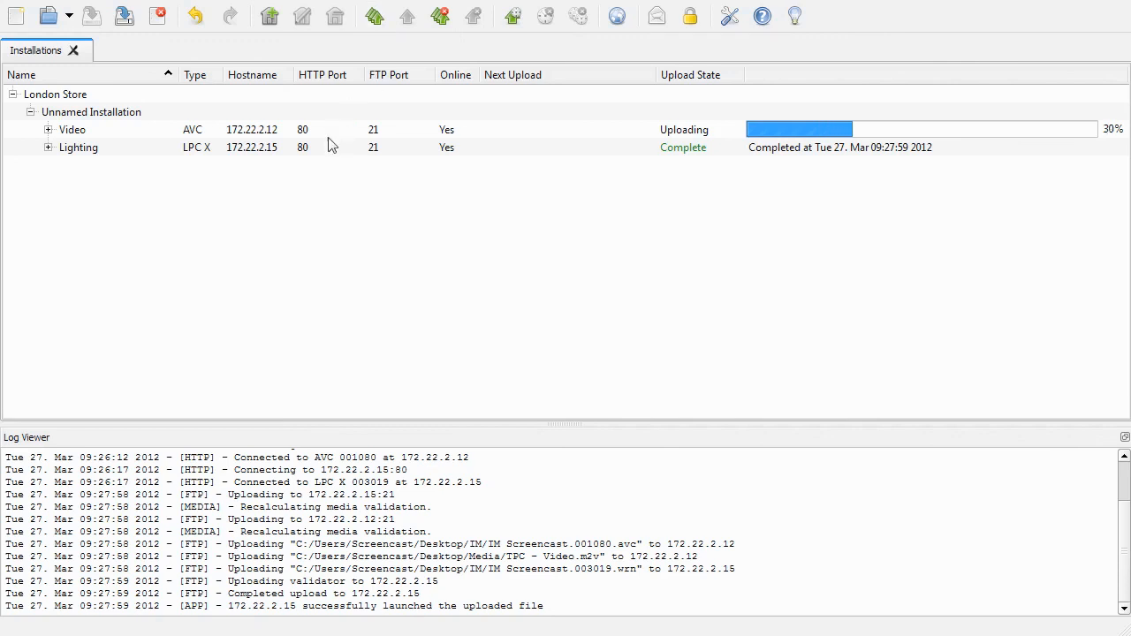
Open the Lighting controller's web page at 172.22.2.15 to see the Startup timeline running.
double_click(78, 147)
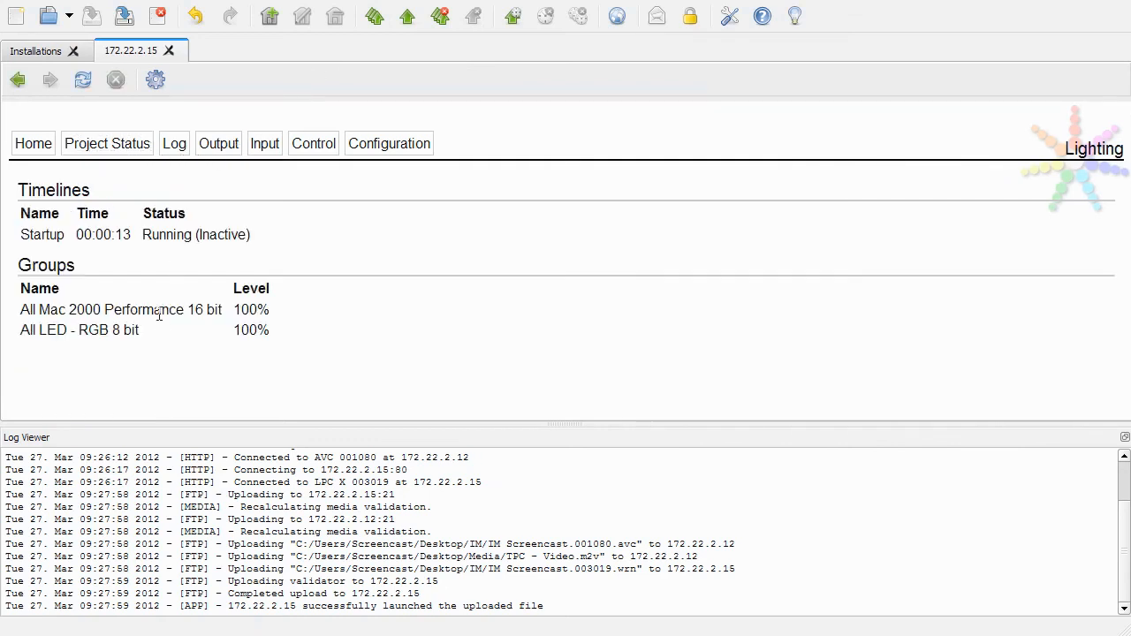
mouse_move(263, 252)
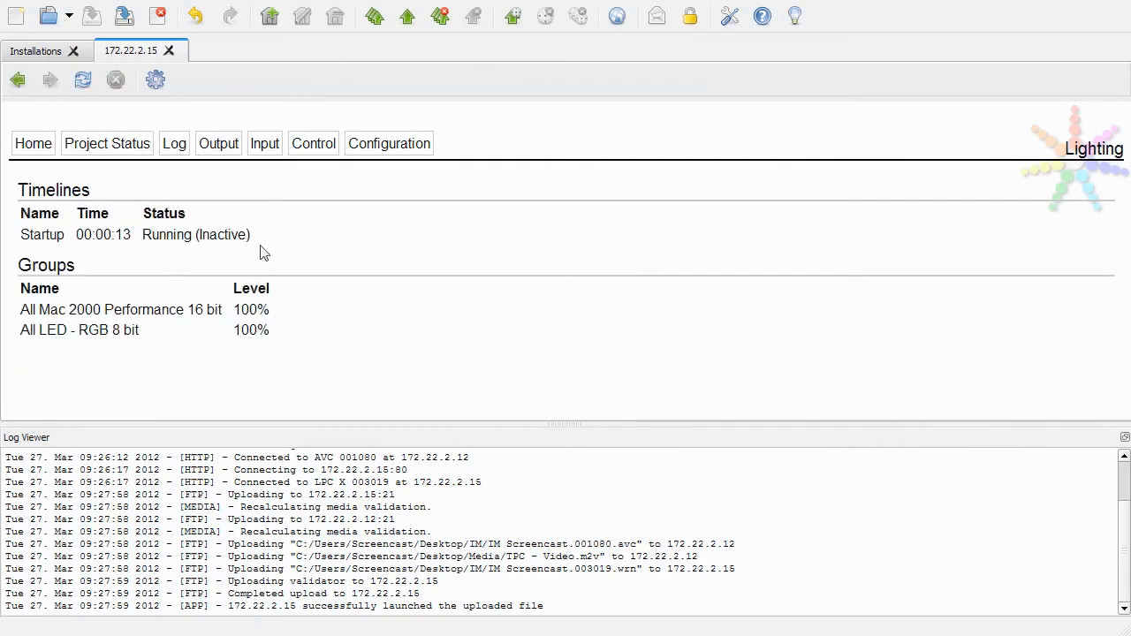